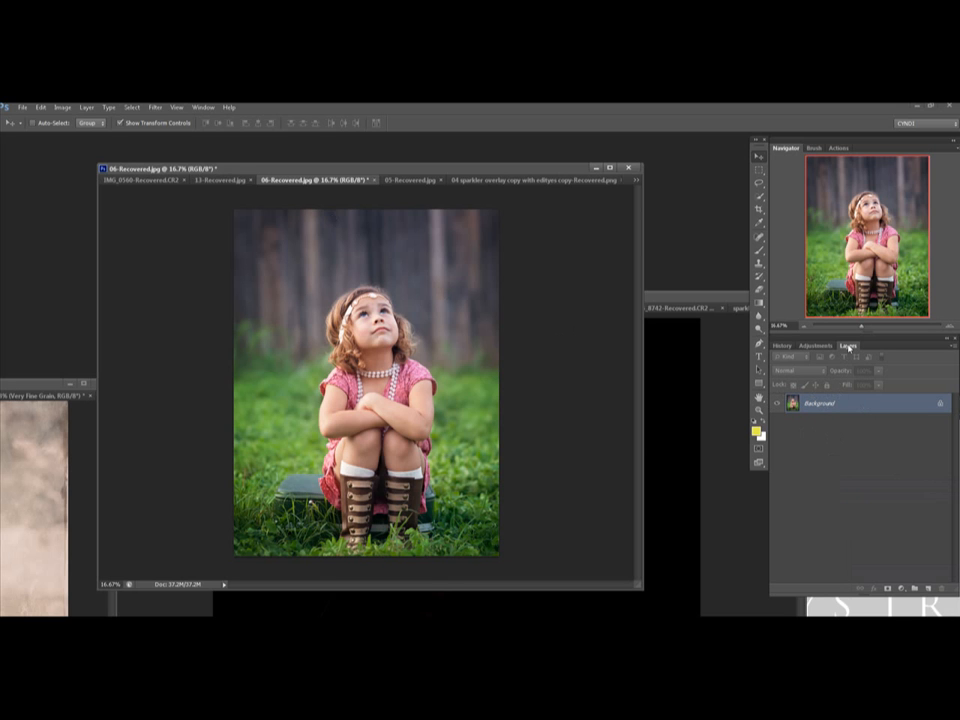
mouse_move(281, 147)
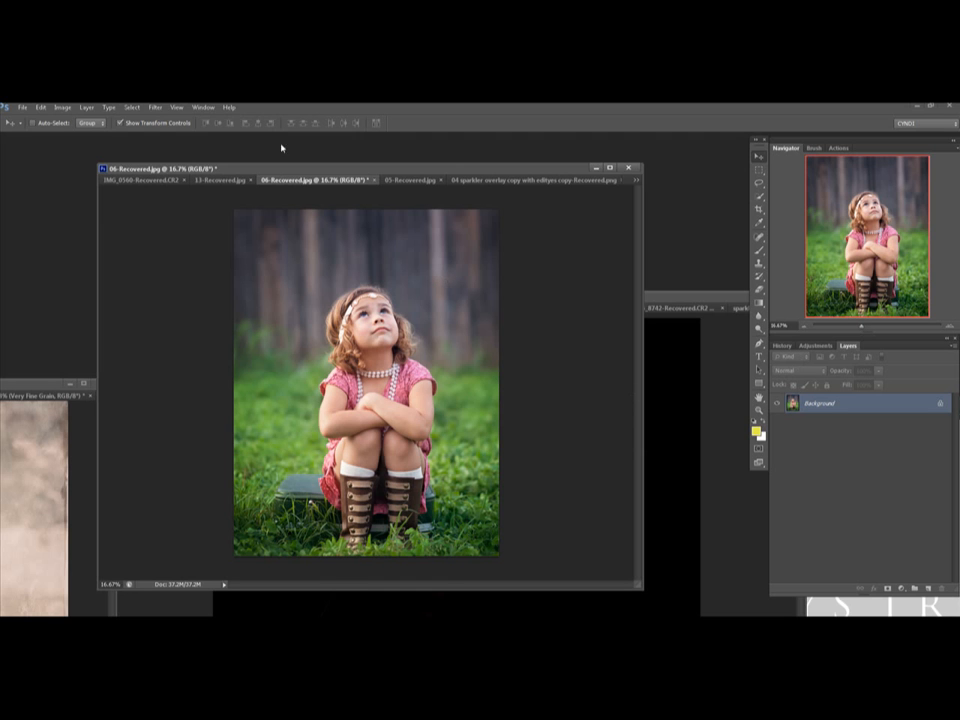
Browse the view and panel menus, then drop the sparkler into the girl photo at top right.
click(176, 107)
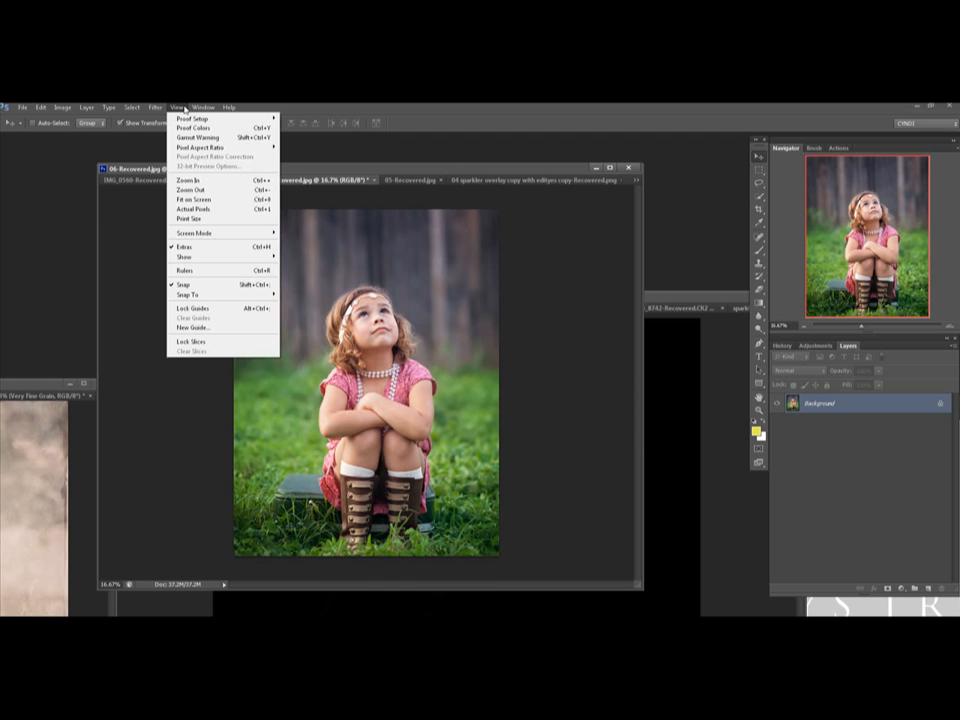
click(203, 107)
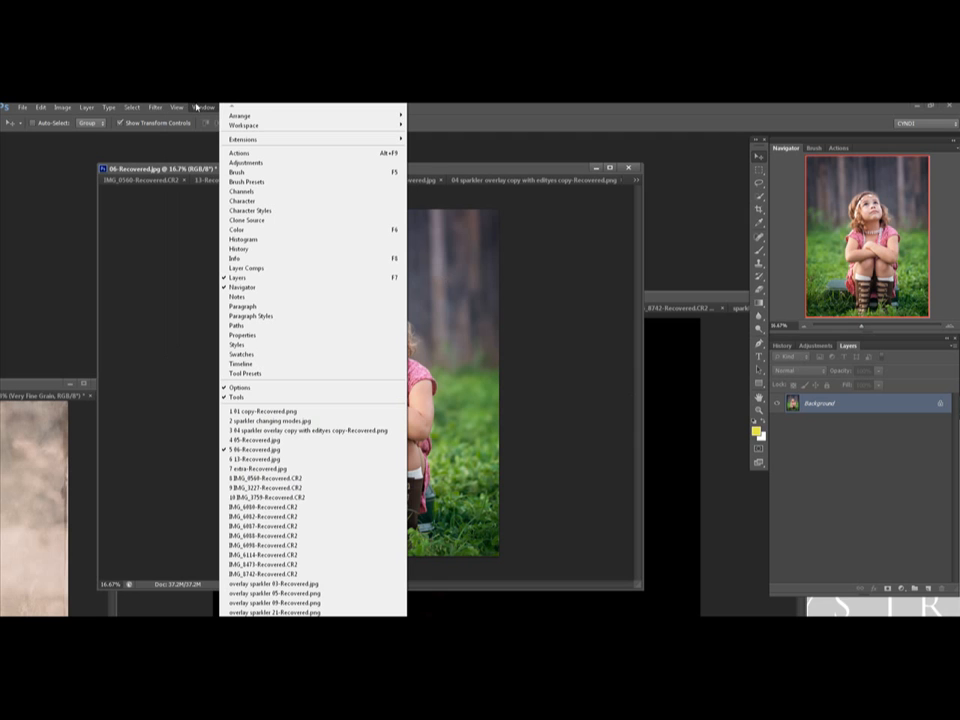
mouse_move(243, 288)
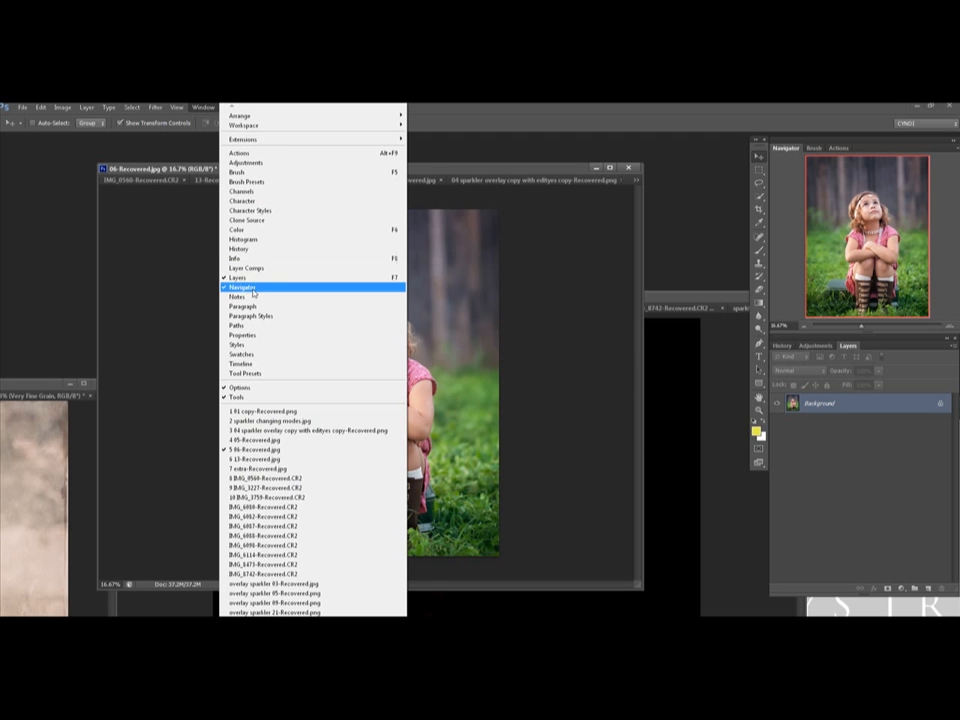
mouse_move(238, 277)
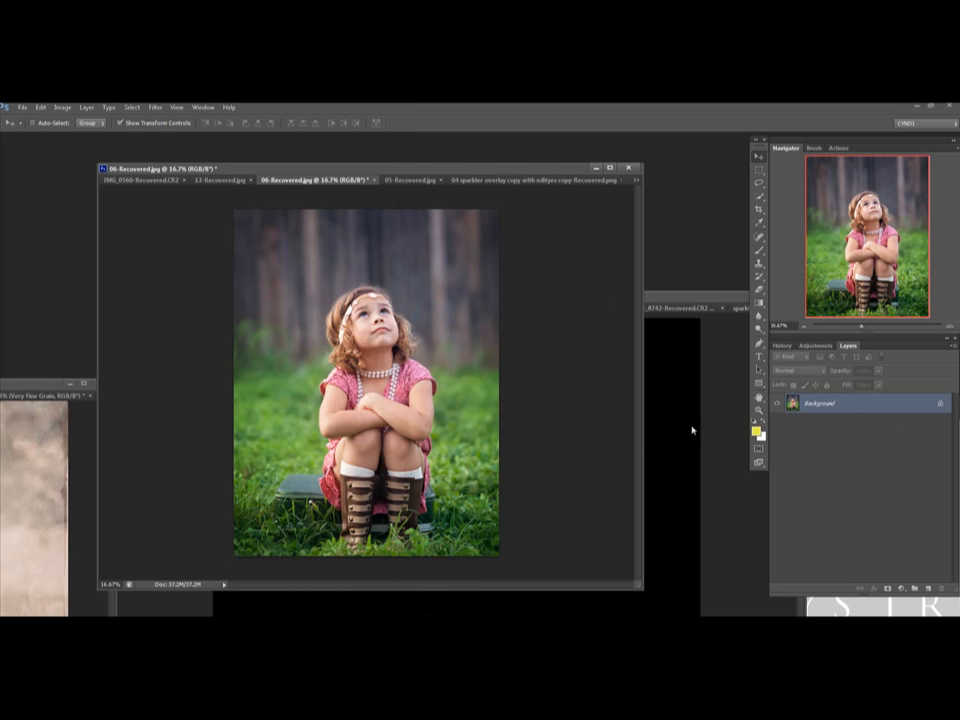
mouse_move(593, 267)
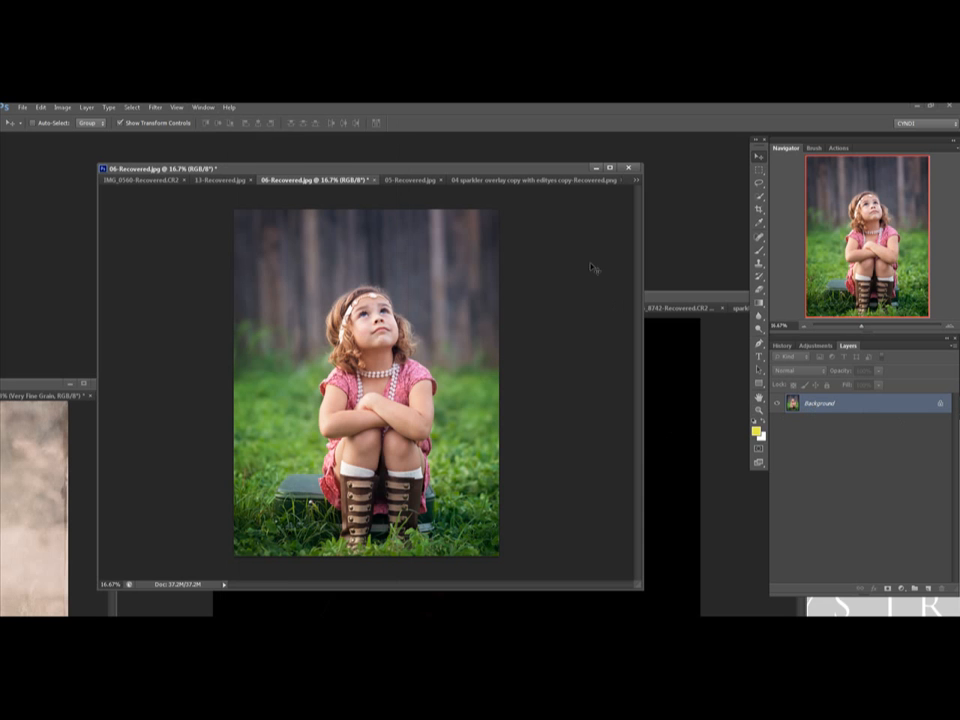
mouse_move(663, 293)
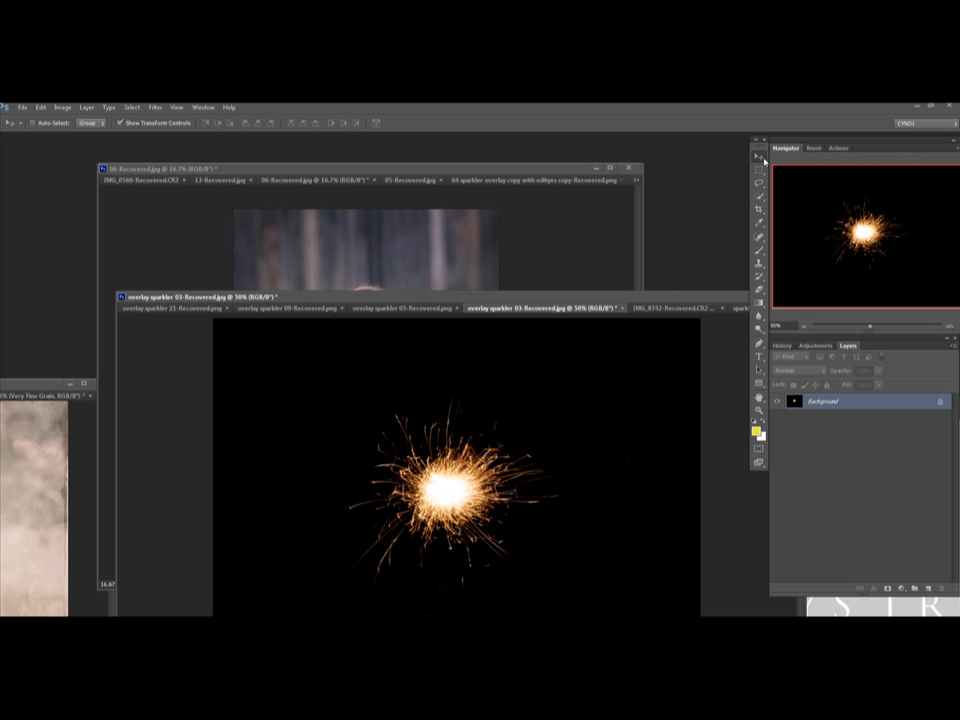
mouse_move(456, 496)
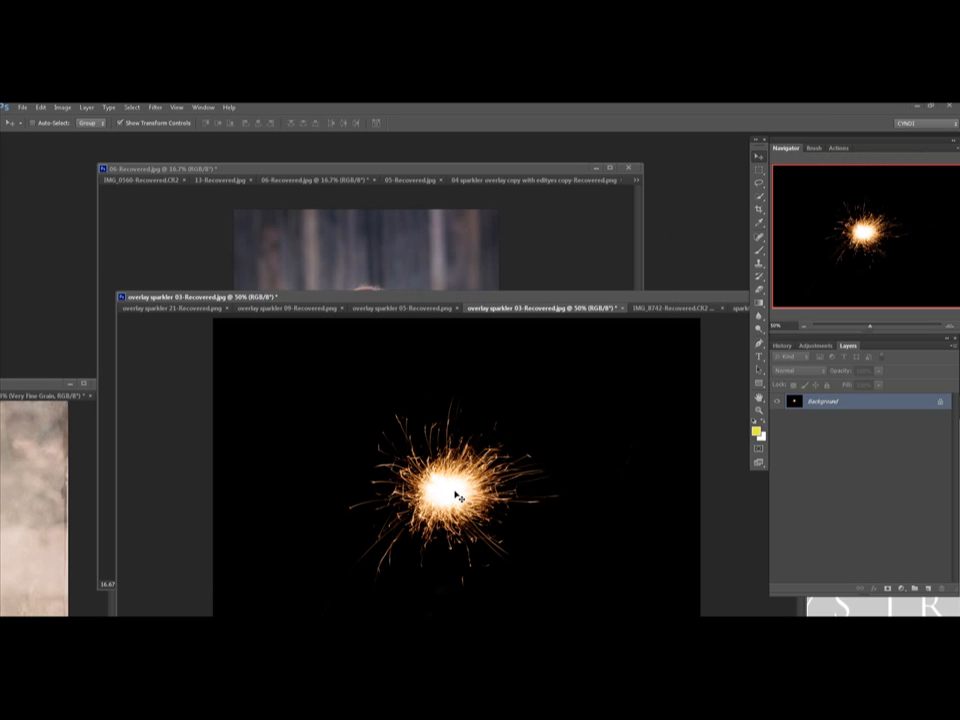
mouse_move(458, 497)
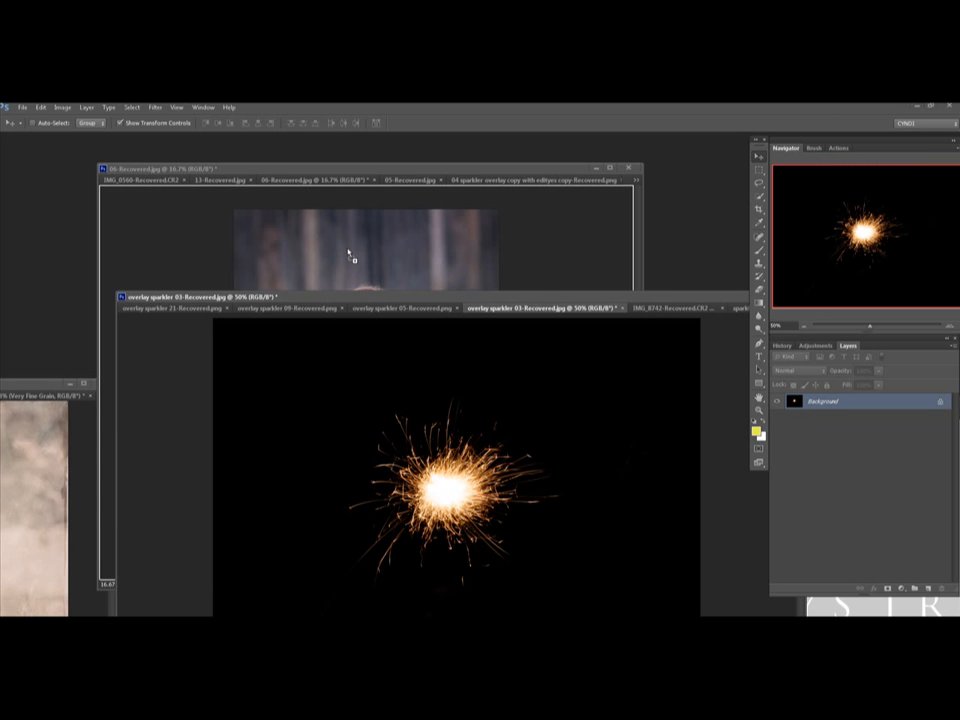
click(320, 169)
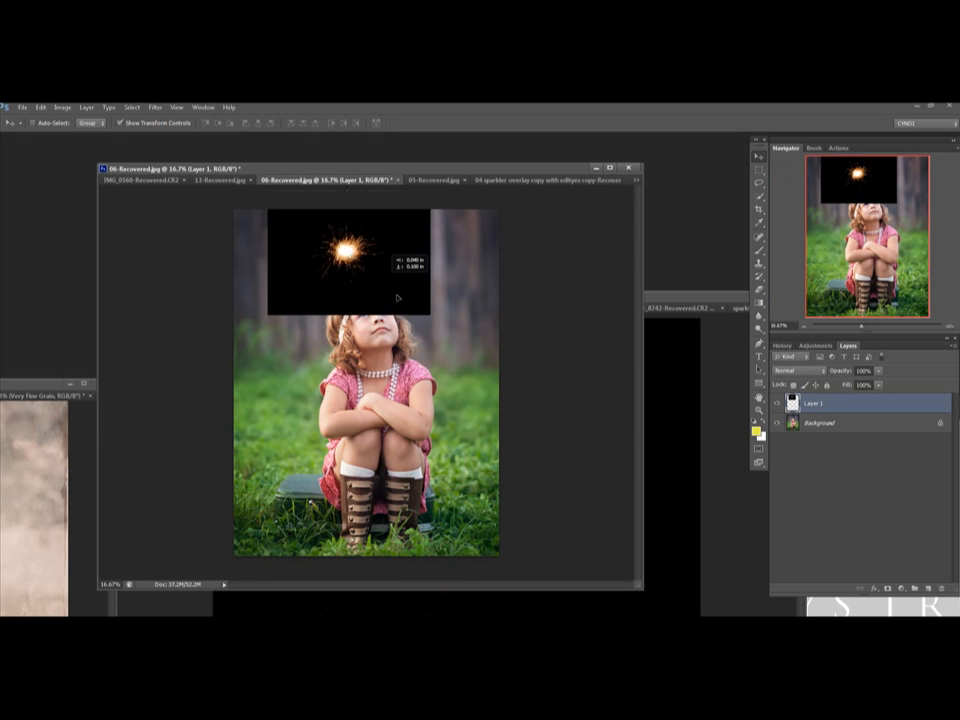
drag(330, 255, 450, 260)
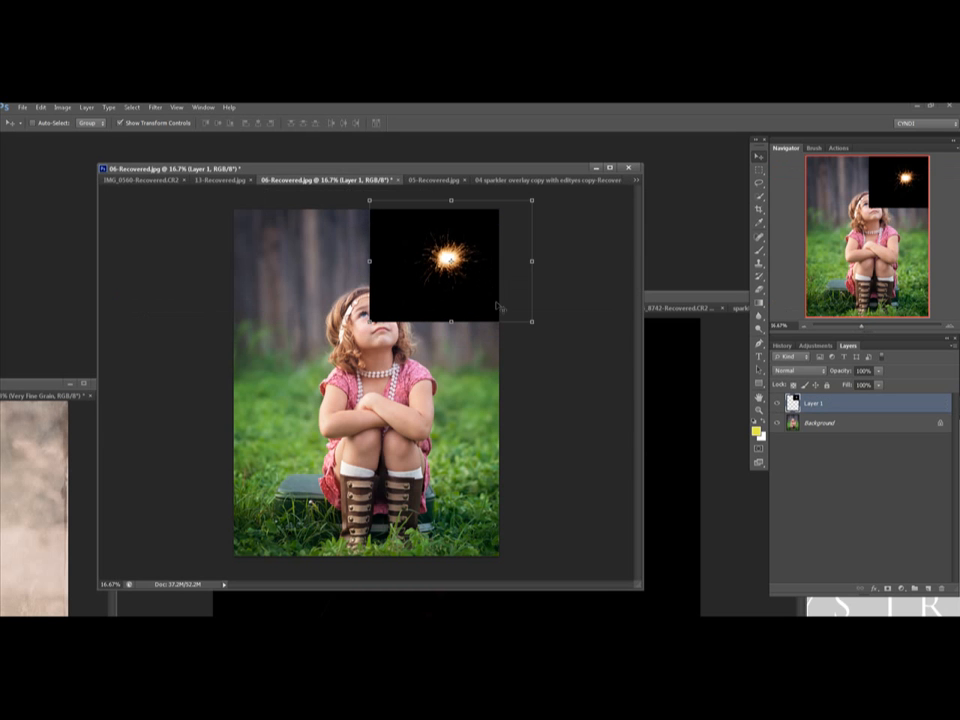
mouse_move(705, 435)
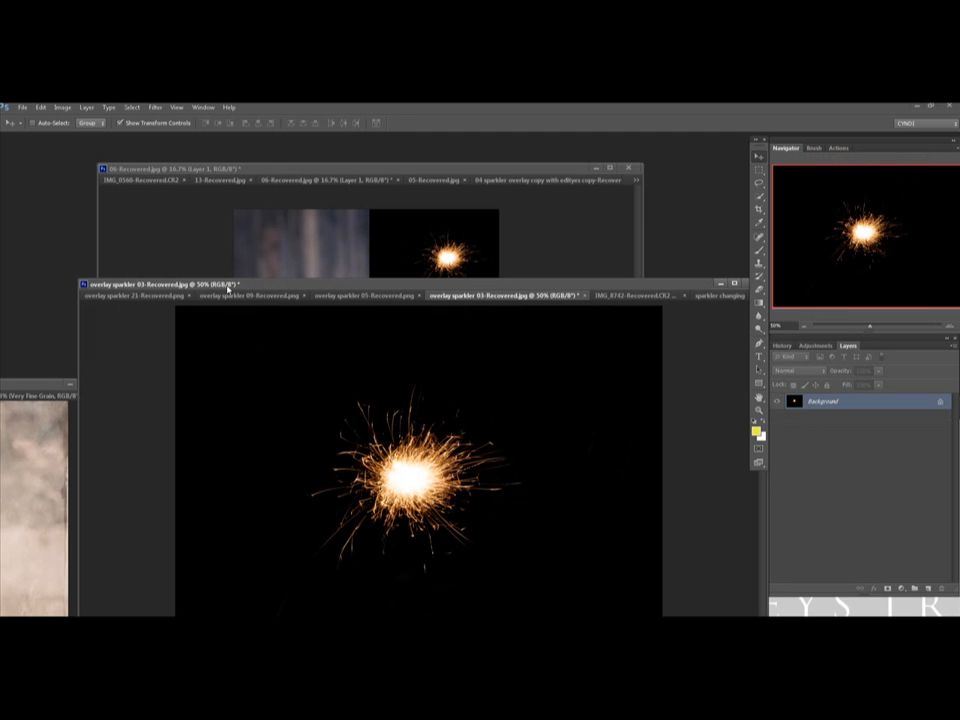
mouse_move(175, 232)
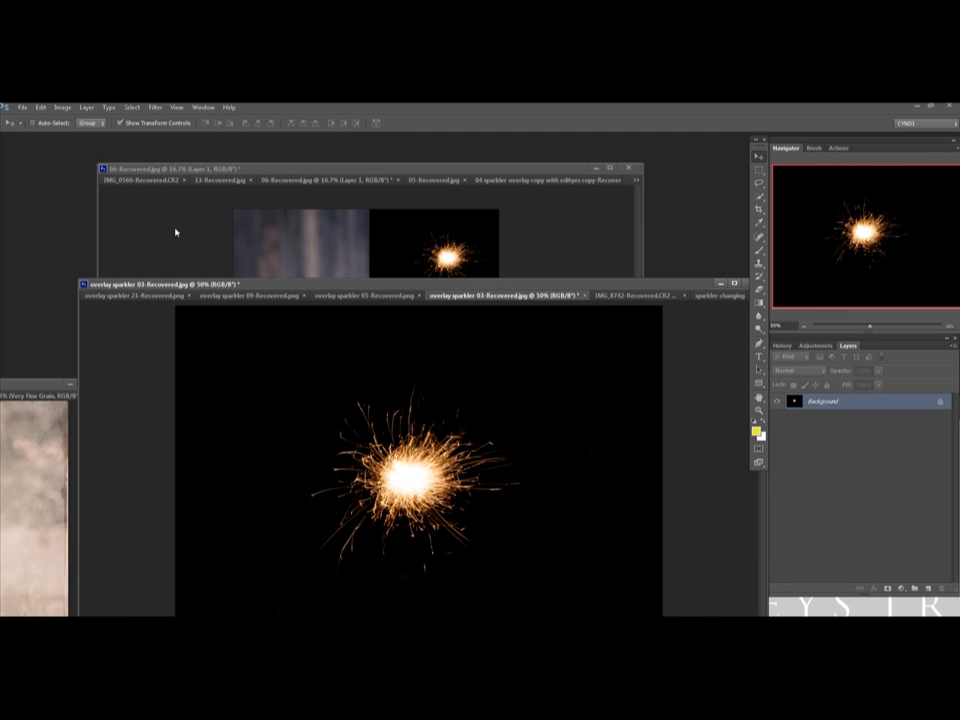
mouse_move(120, 148)
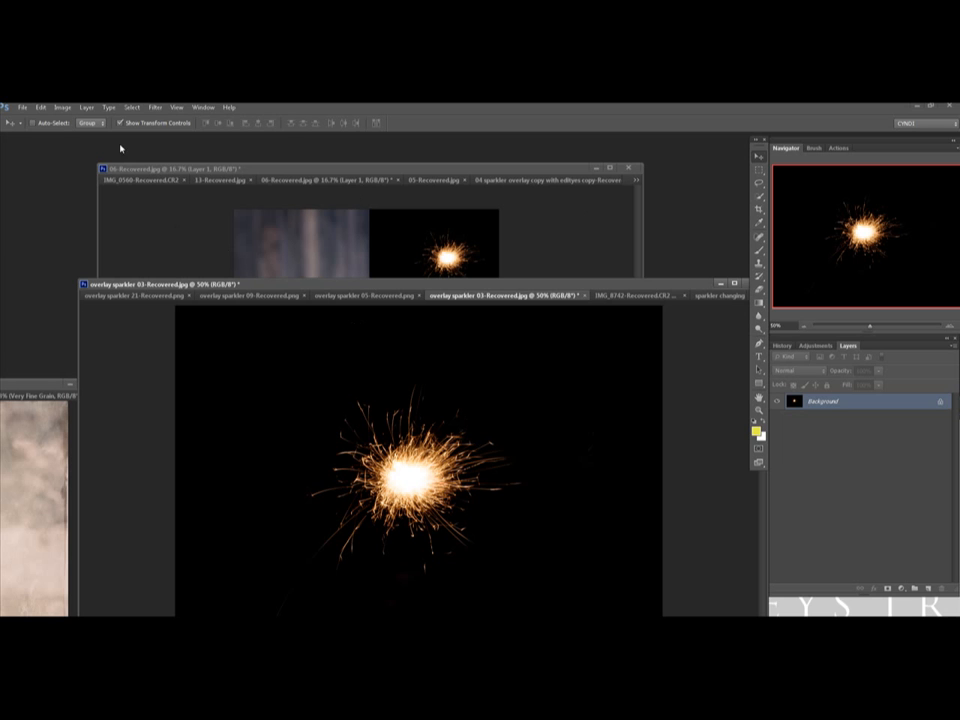
Select all of the sparkler image, copy it, and return to the girl photo.
click(131, 107)
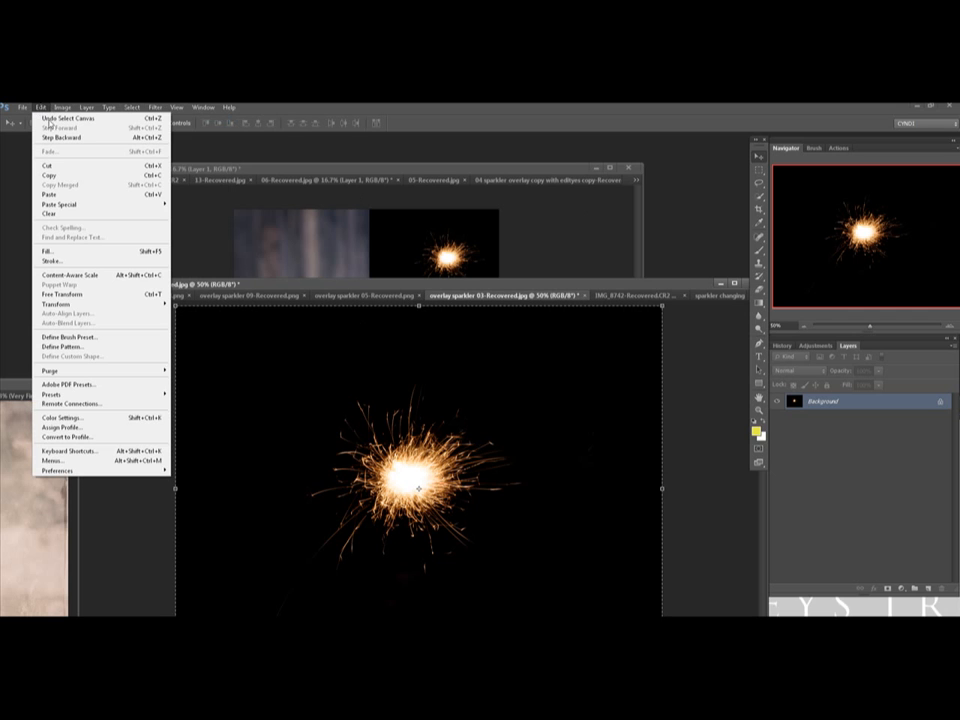
click(48, 174)
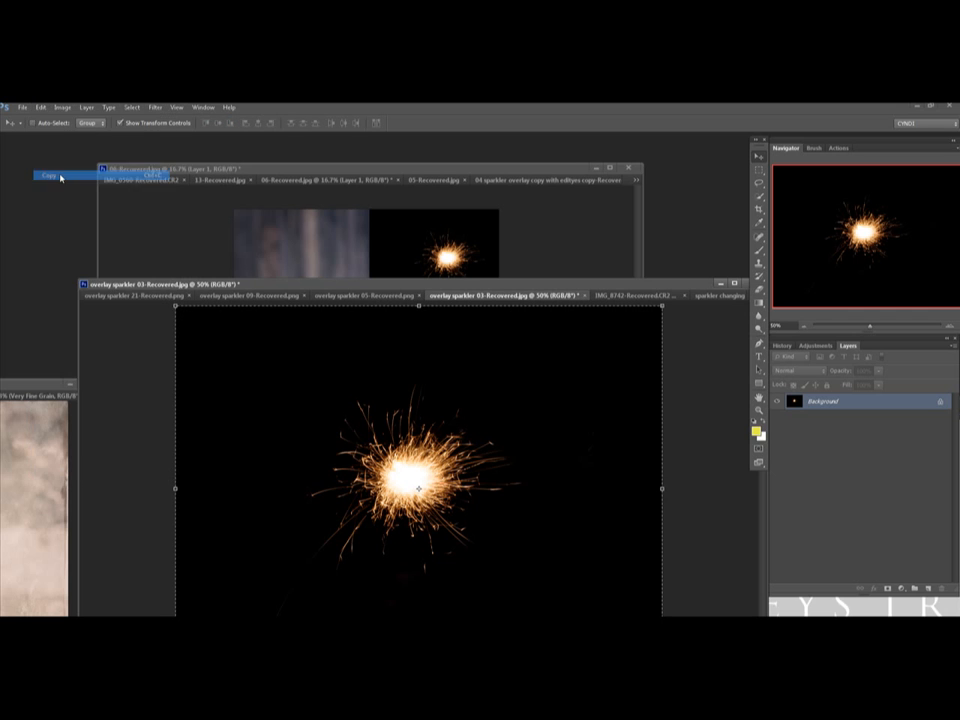
mouse_move(114, 225)
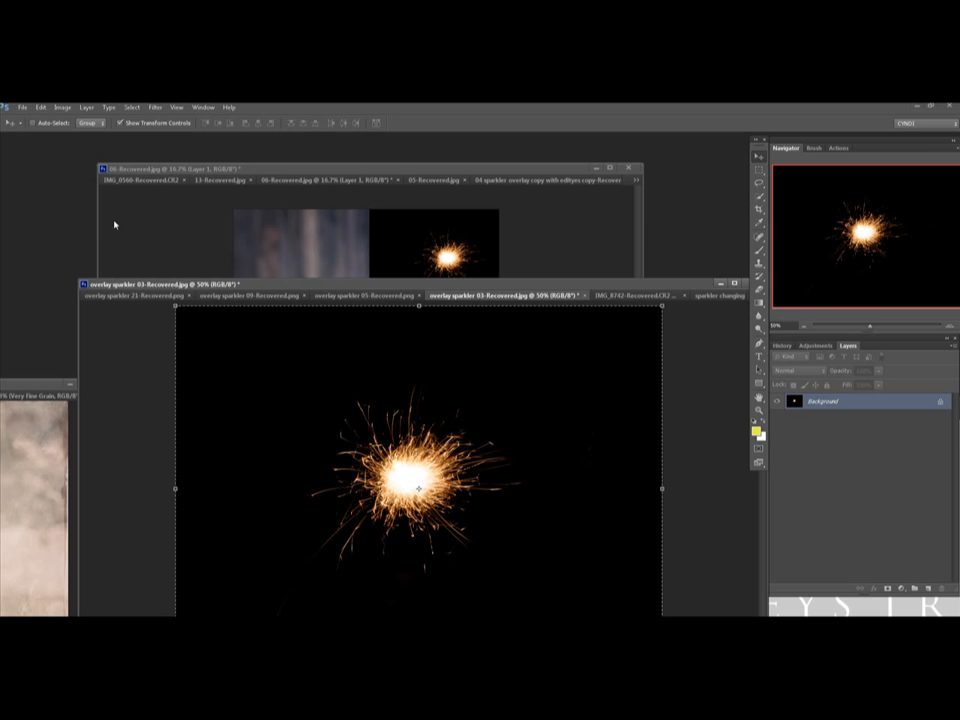
click(330, 180)
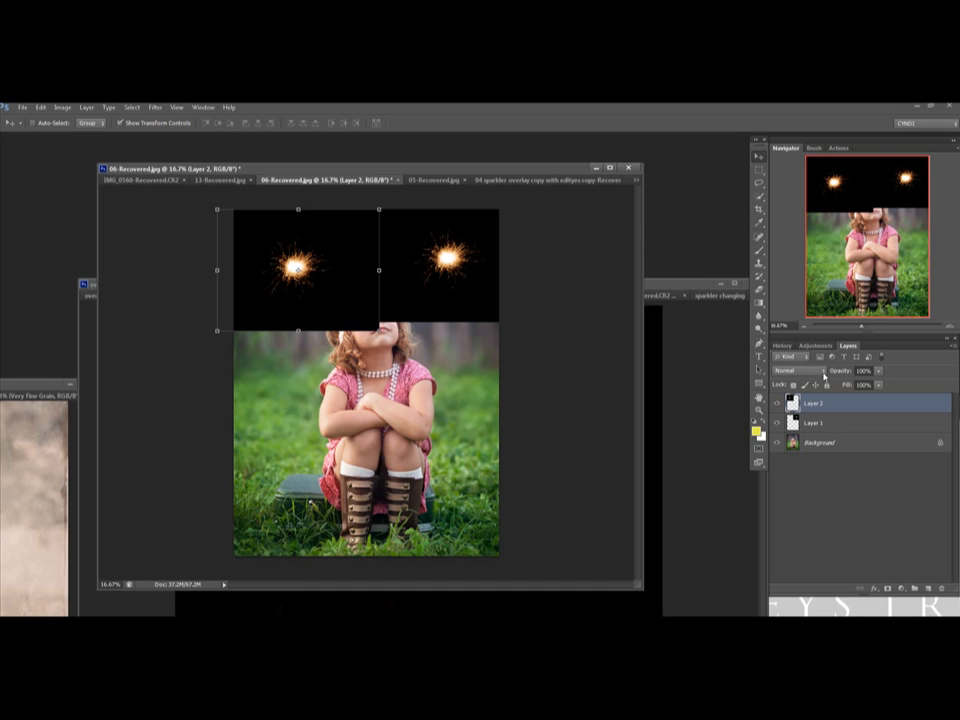
Set the pasted Layer 2 sparkler to Screen blend mode, then go to Layer 1's blend modes.
click(798, 371)
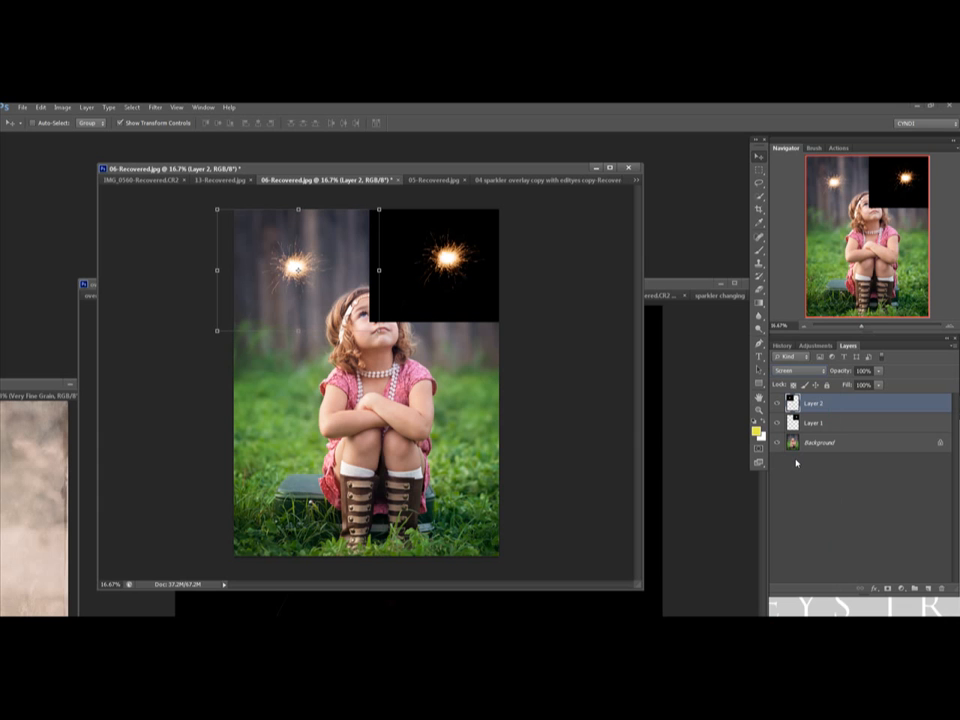
mouse_move(838, 442)
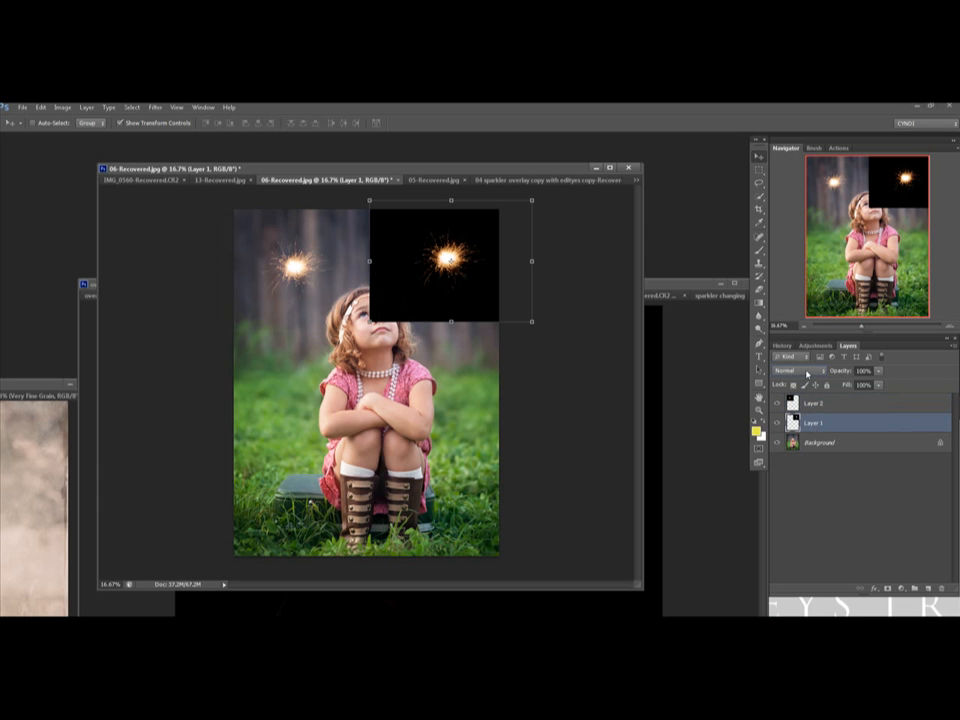
click(790, 371)
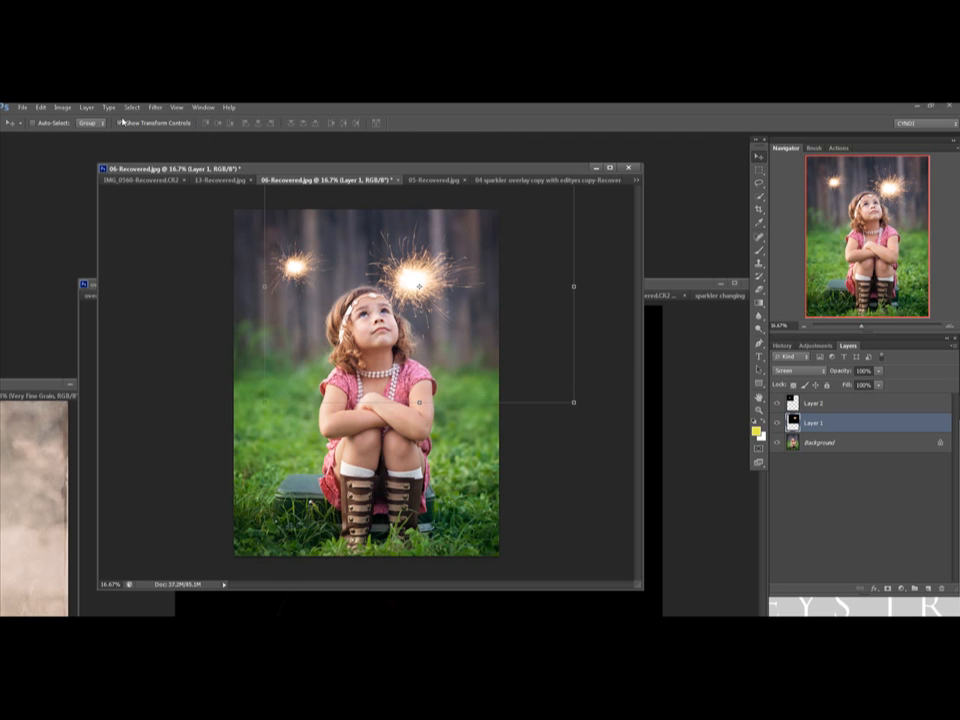
mouse_move(296, 194)
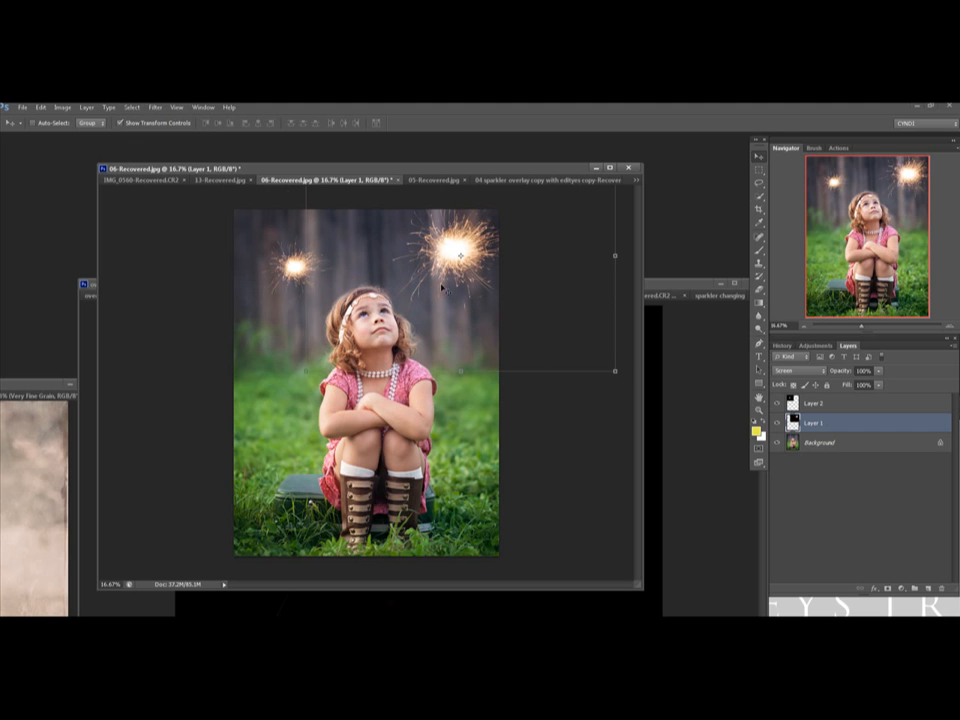
Move the enlarged Screen-blended sparkler higher into the top right corner.
drag(445, 245, 460, 340)
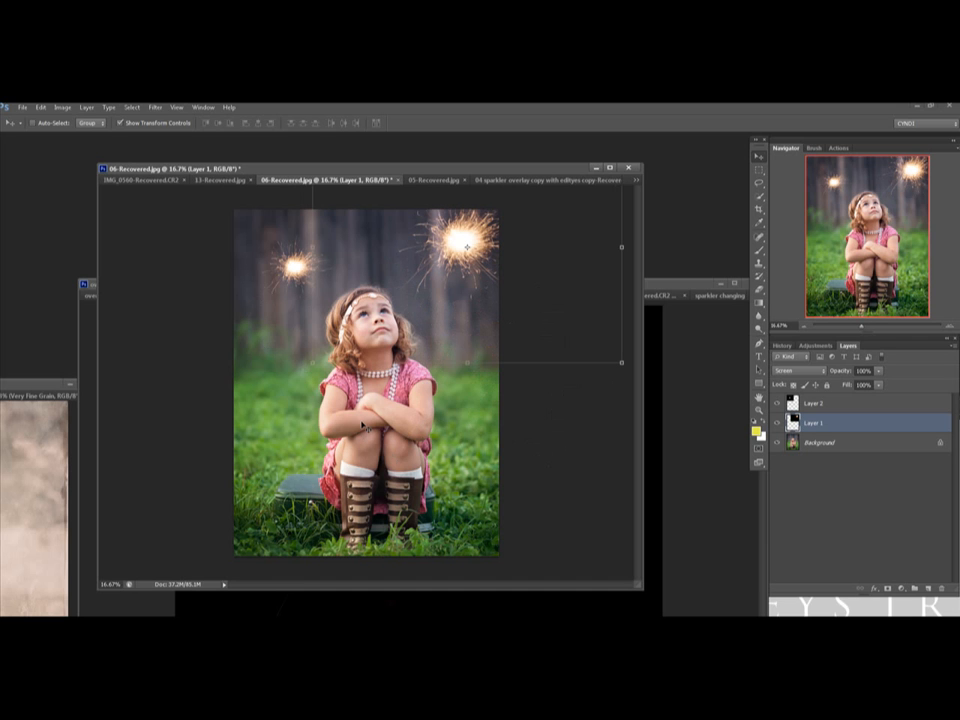
mouse_move(483, 318)
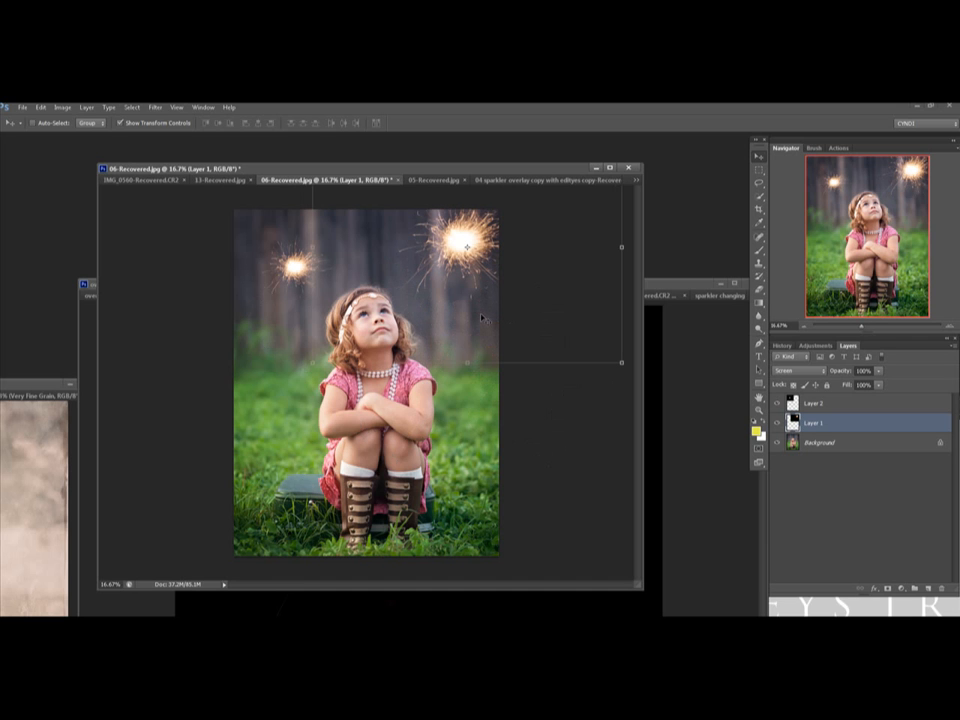